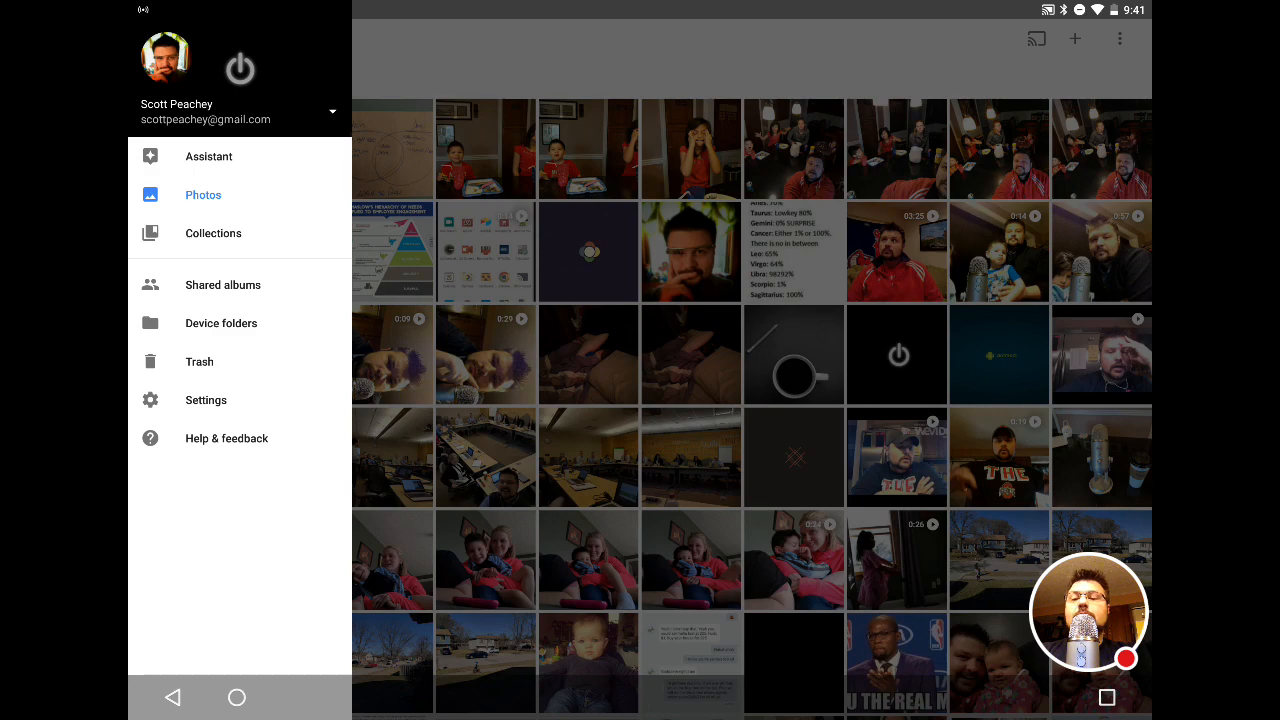
# Open the Google Photos settings showing backup on with Original upload size over Wi-Fi only.
pyautogui.click(204, 400)
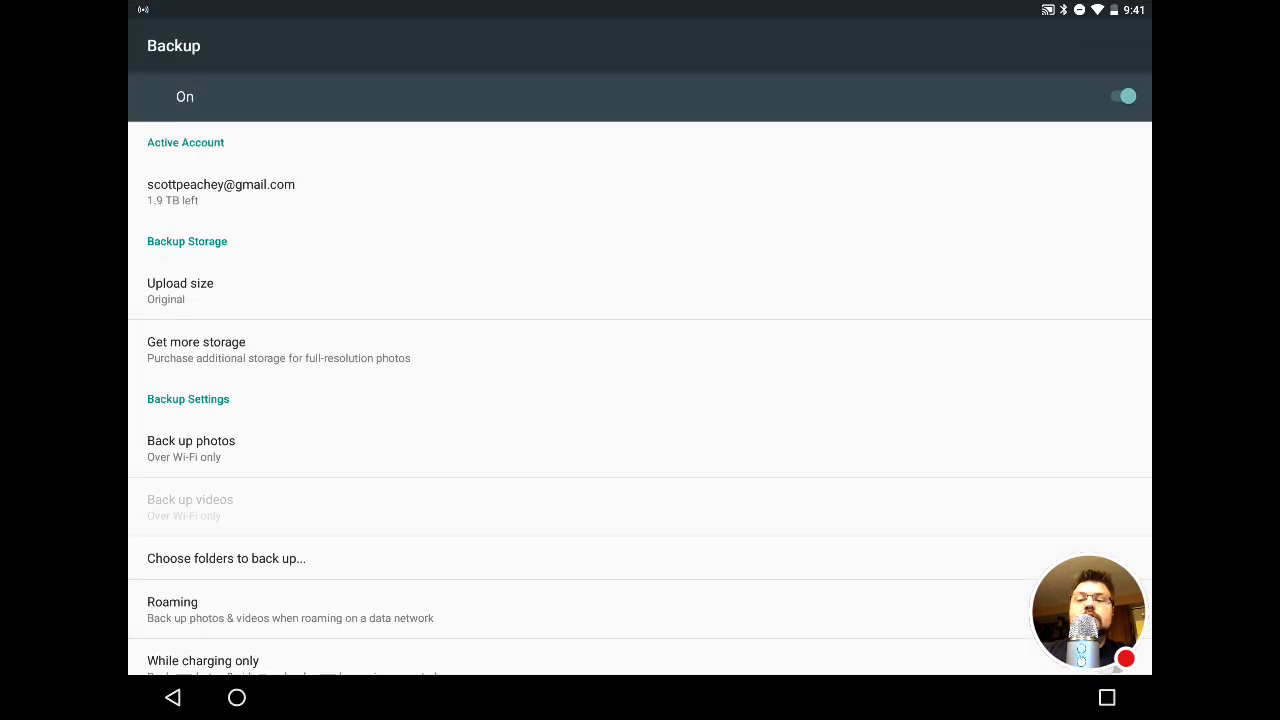
# Review the High quality vs Original upload size choices and keep Original unchanged.
pyautogui.click(180, 290)
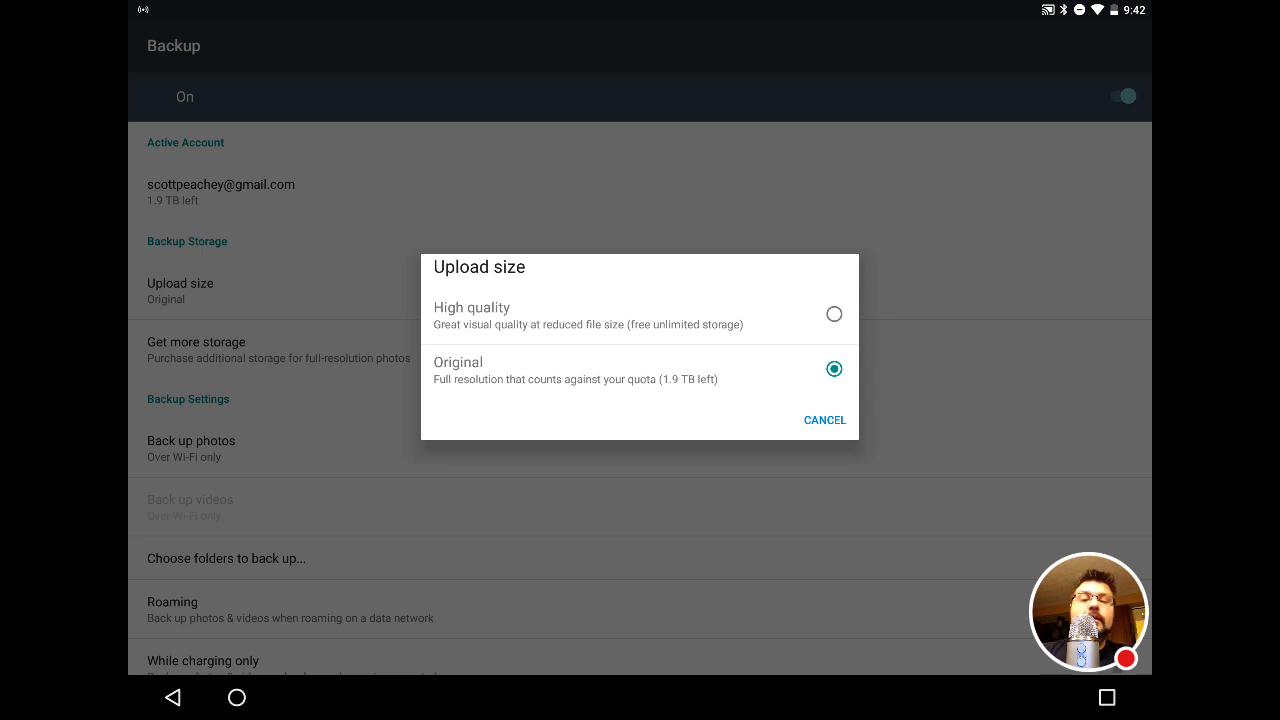
pyautogui.click(824, 420)
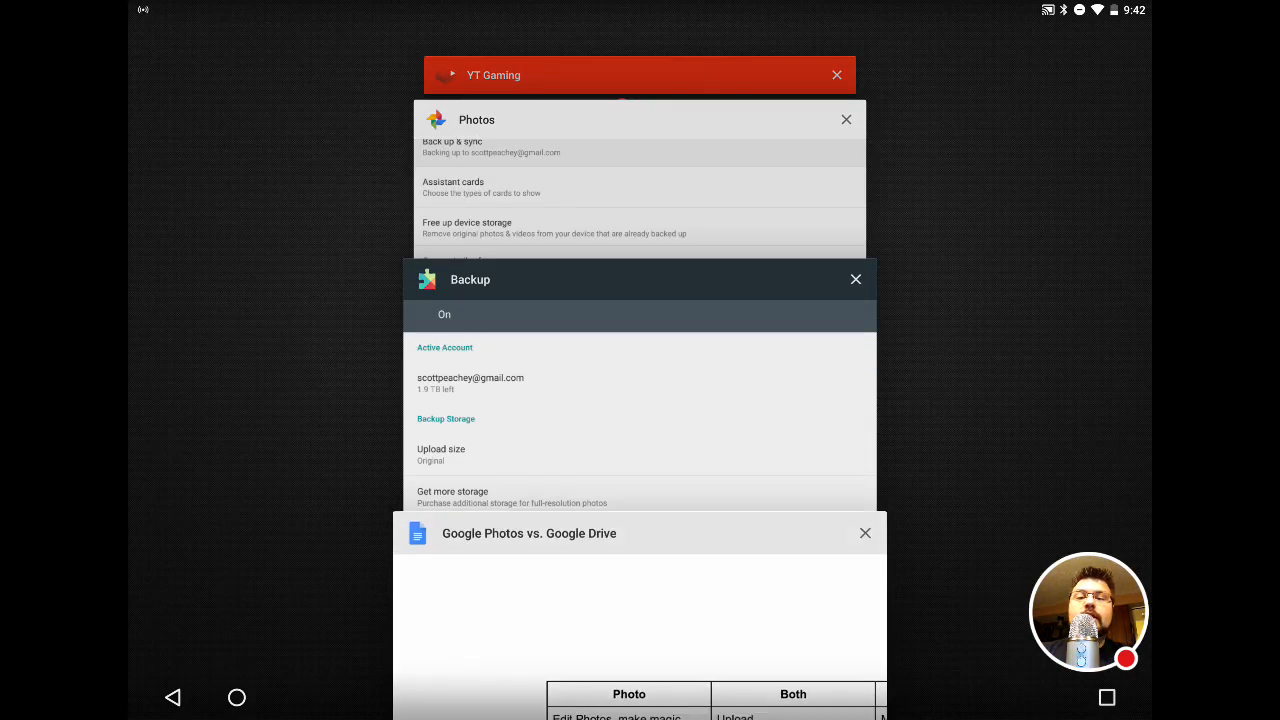
# Switch to Google Drive's My Drive view listing its folders and today's documents.
pyautogui.click(236, 696)
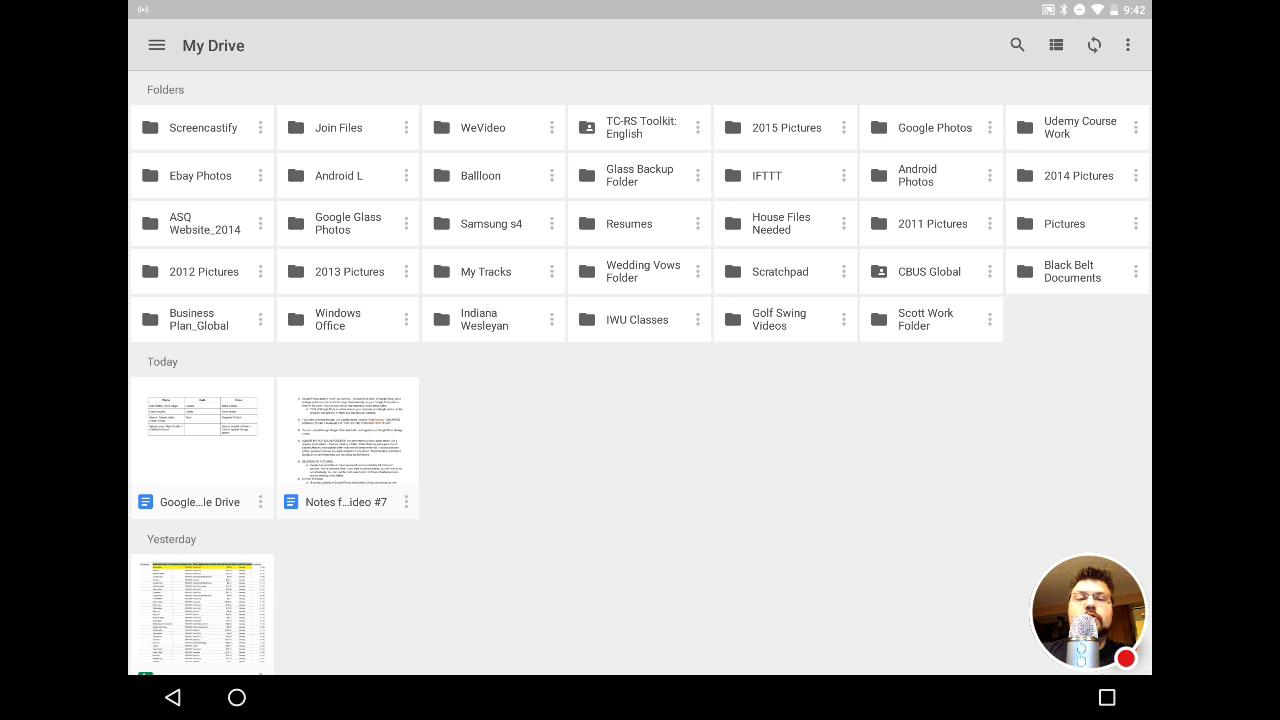
# View the Google Photos folder's 2006–2016 year subfolders, then return to My Drive.
pyautogui.click(932, 128)
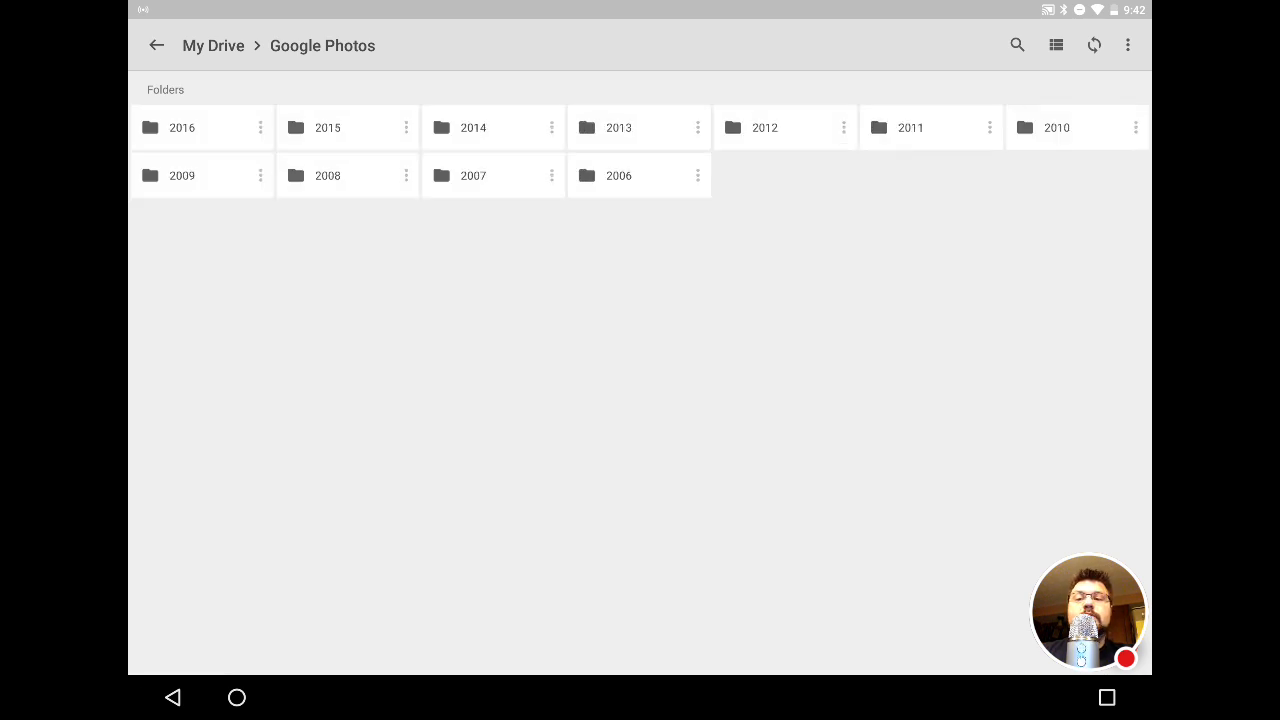
pyautogui.click(156, 44)
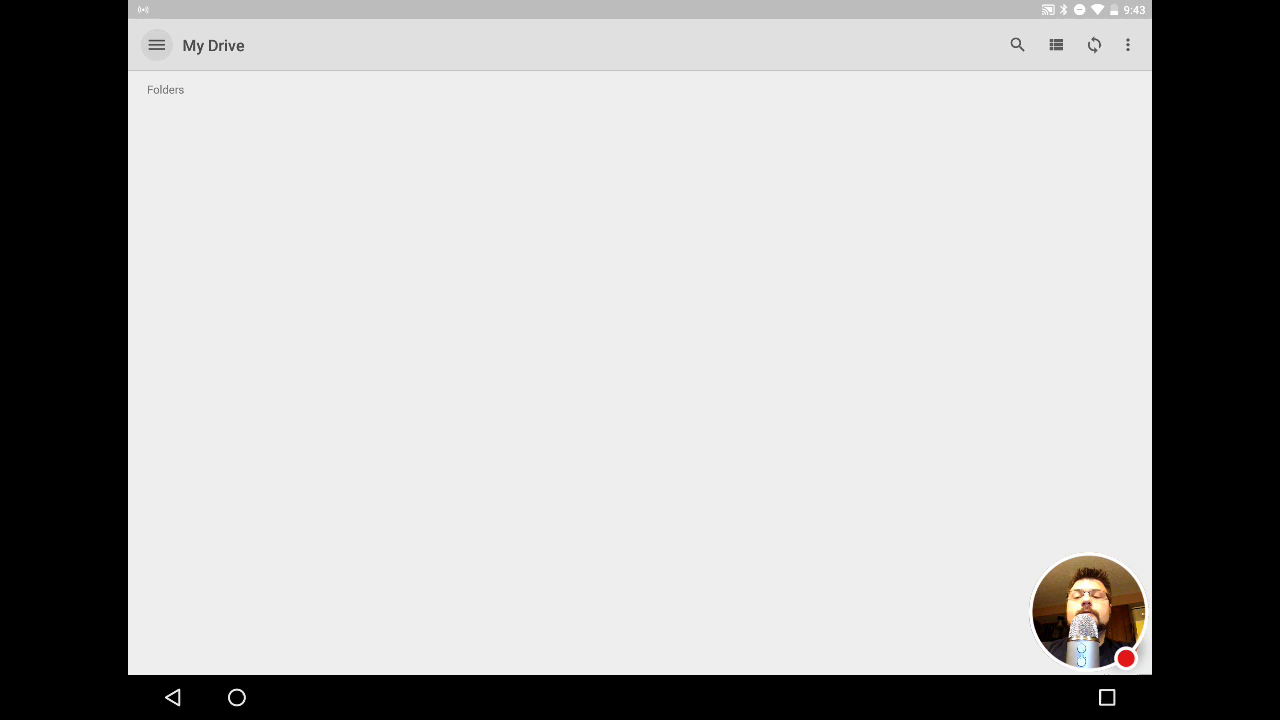